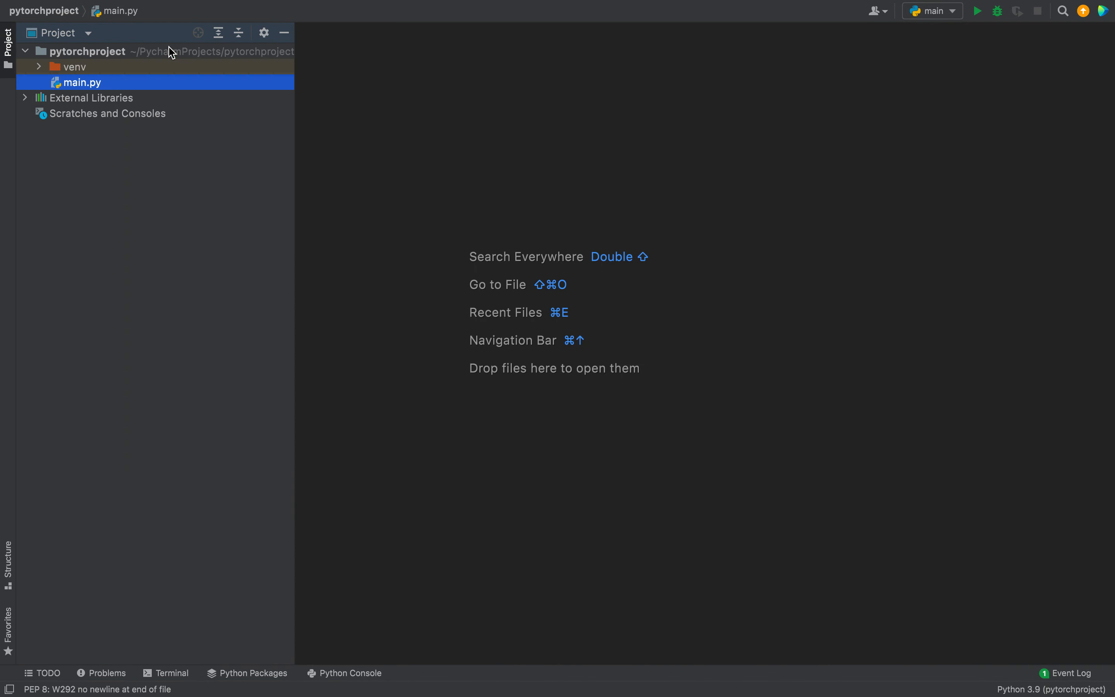
pyautogui.moveTo(133, 153)
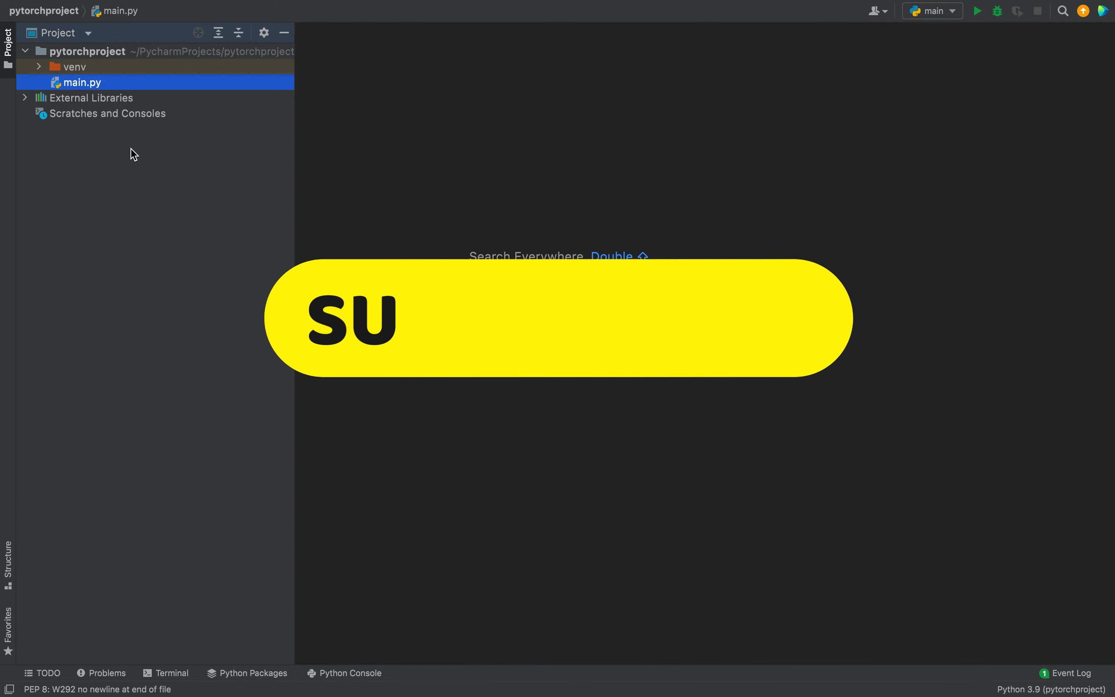
# Reach the new-projects interpreter preferences from the File menu.
pyautogui.click(114, 10)
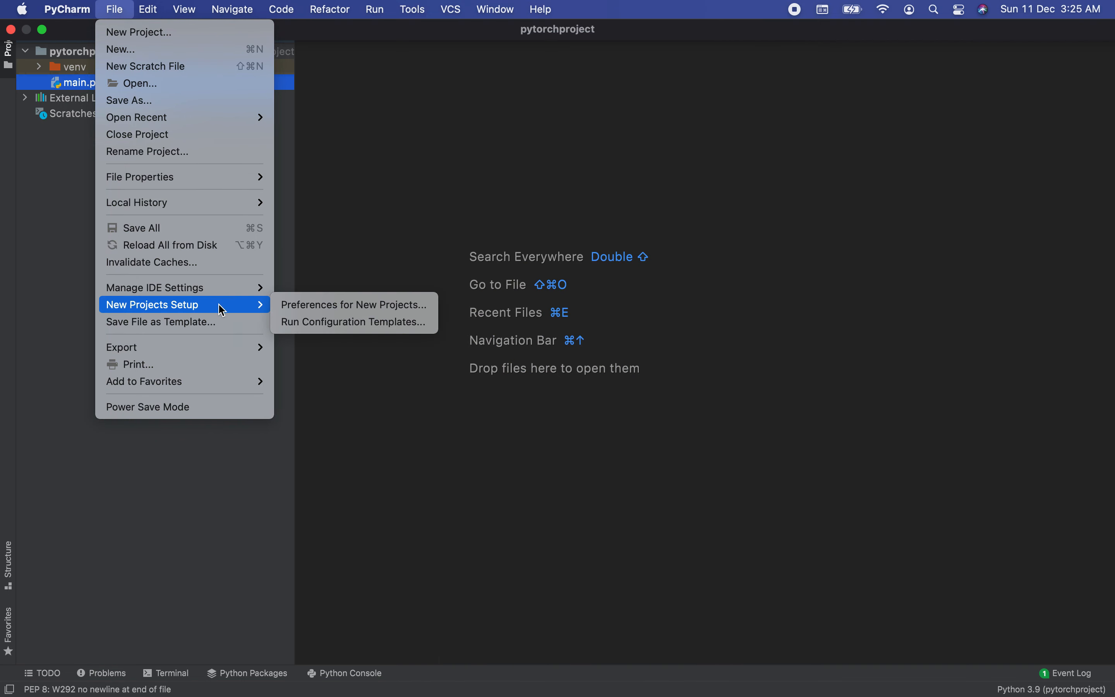
pyautogui.moveTo(212, 311)
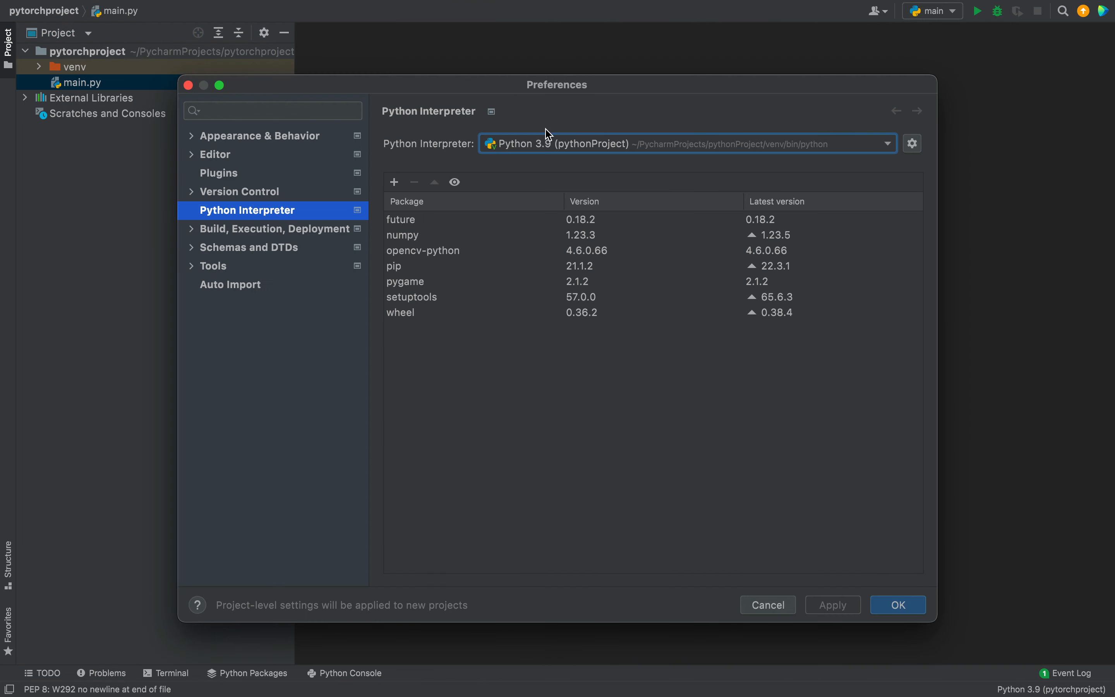
pyautogui.moveTo(331, 201)
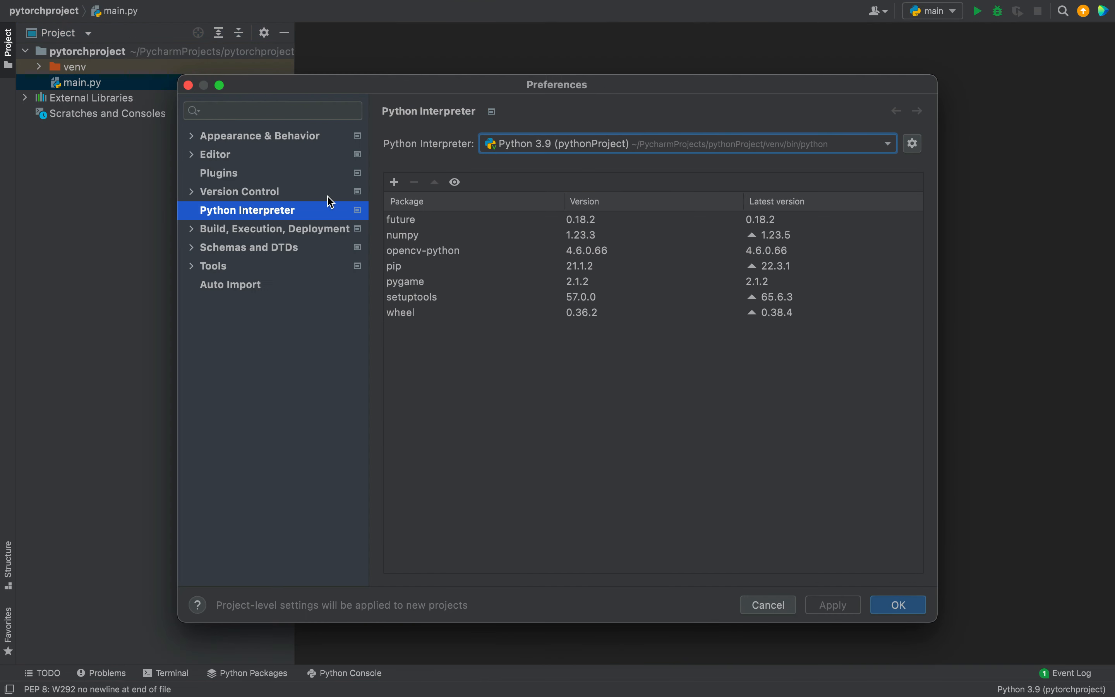
pyautogui.moveTo(275, 219)
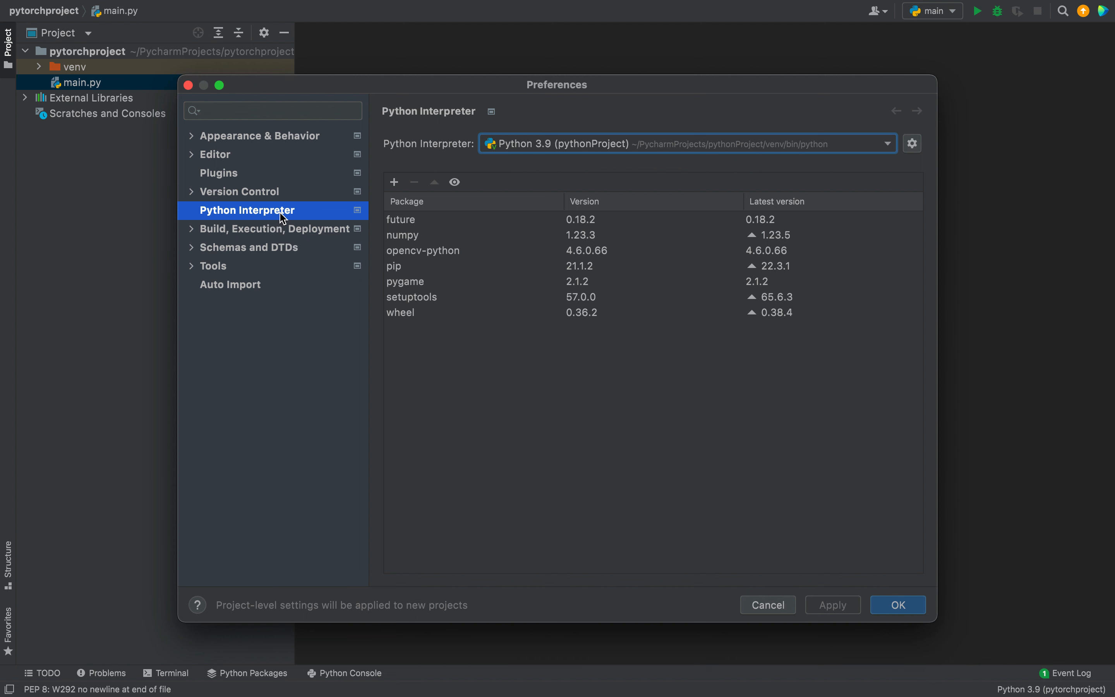
pyautogui.moveTo(317, 219)
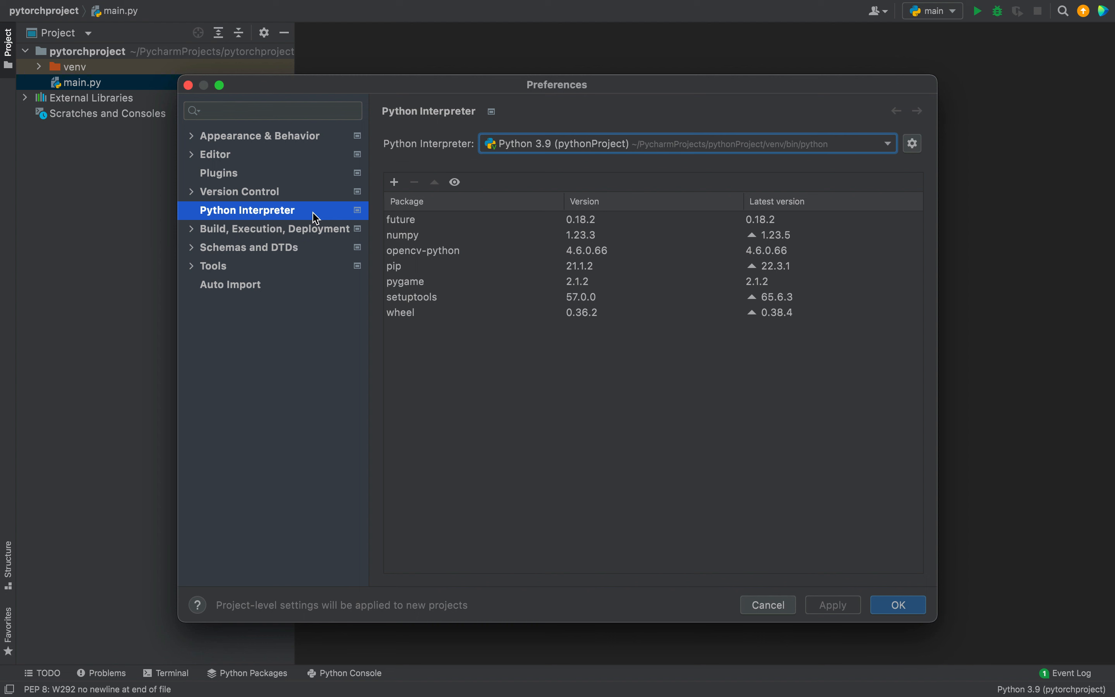
pyautogui.moveTo(544, 166)
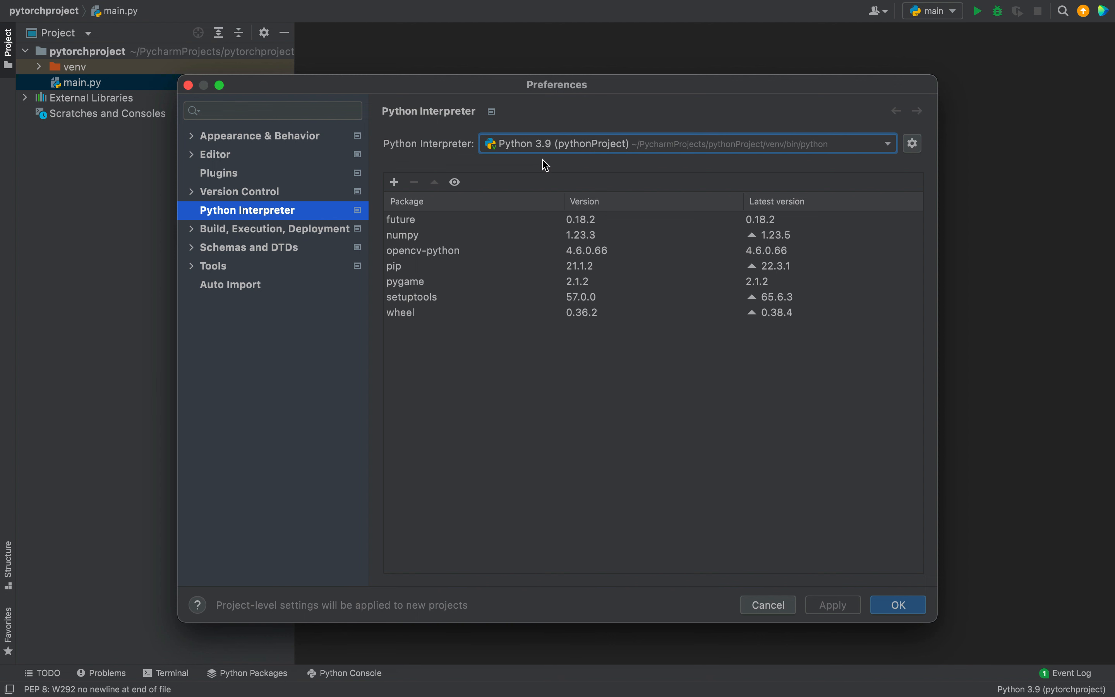
pyautogui.moveTo(569, 151)
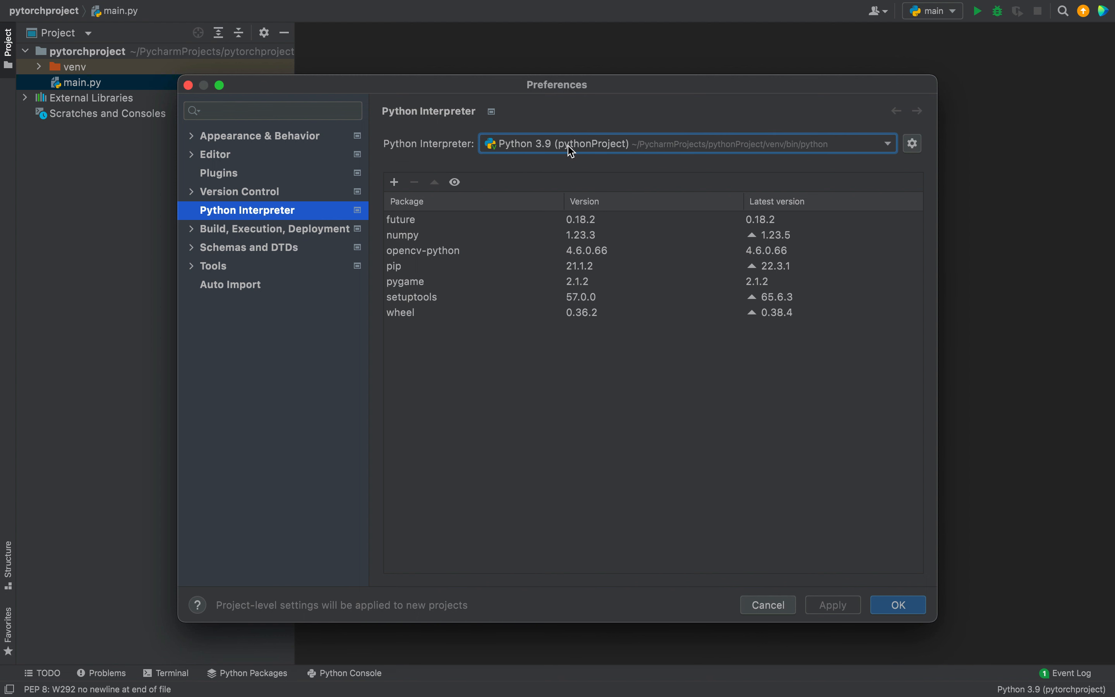
# Select Python 3.9 (pytorchproject) as the interpreter from the dropdown.
pyautogui.click(886, 144)
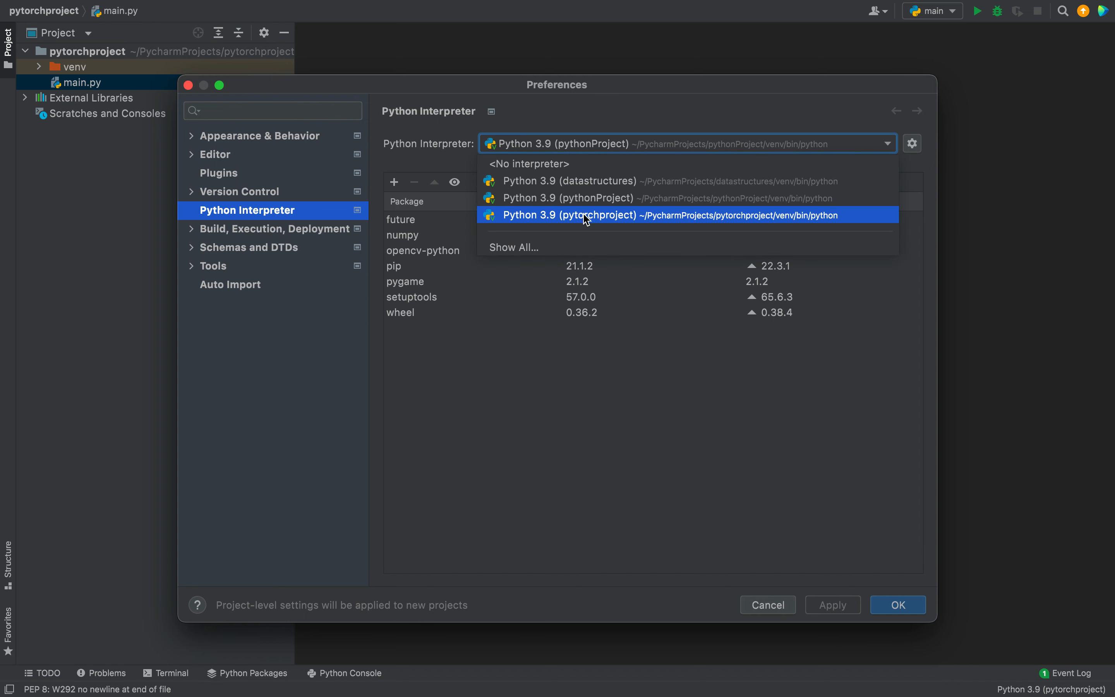
pyautogui.moveTo(603, 222)
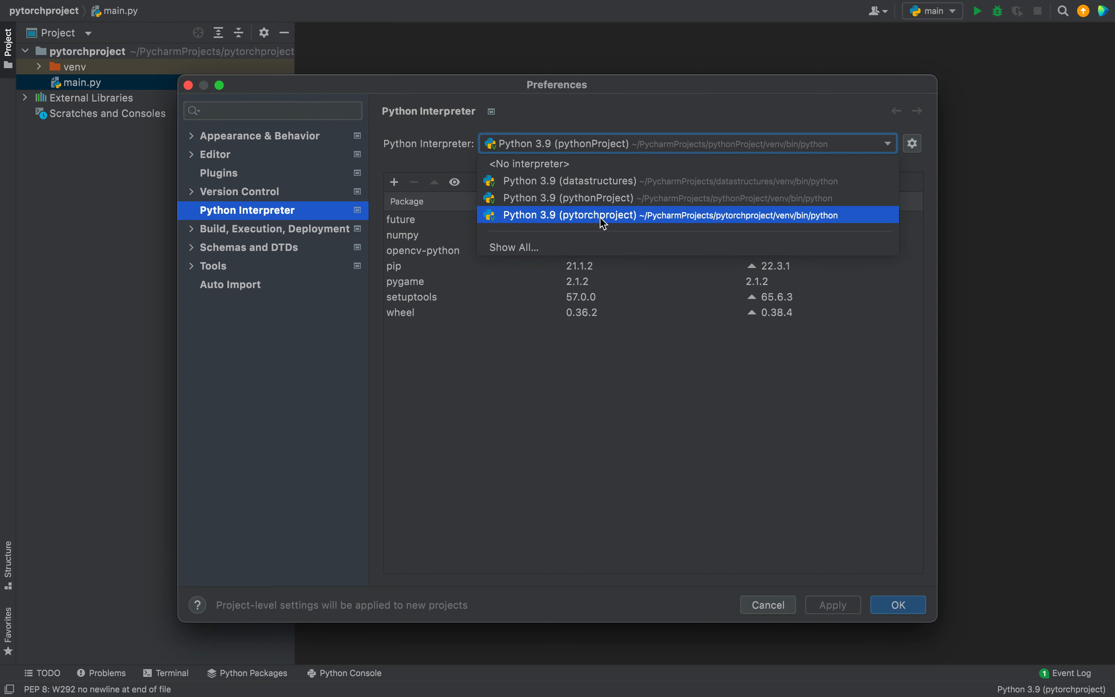
pyautogui.click(601, 214)
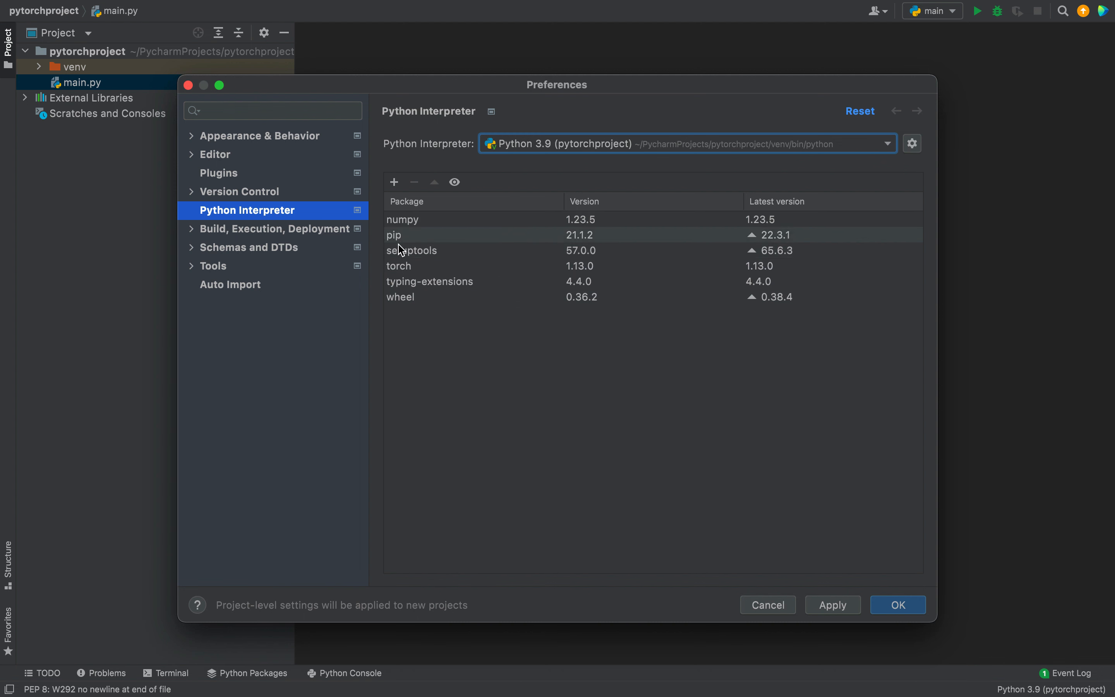
pyautogui.moveTo(453, 318)
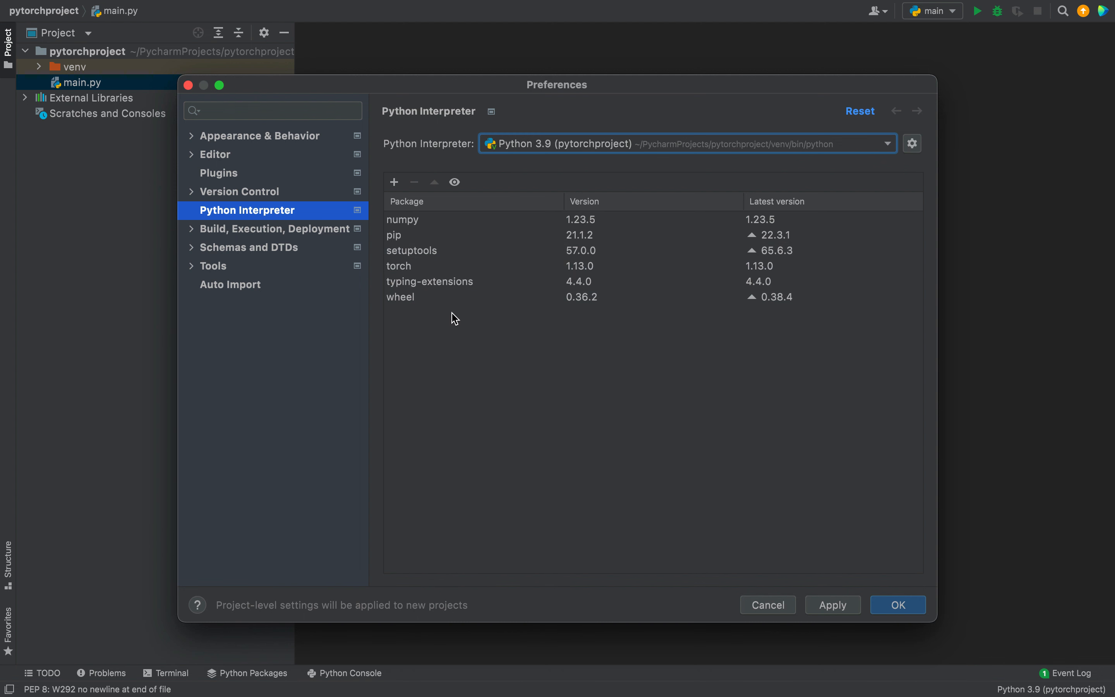
pyautogui.moveTo(587, 168)
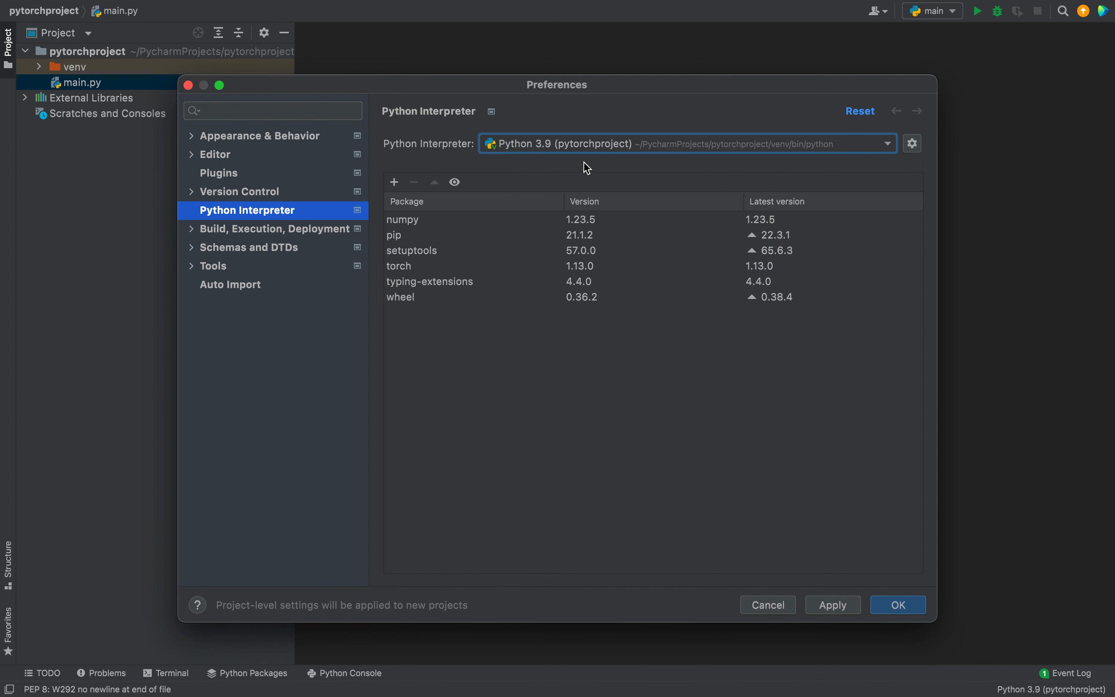
pyautogui.moveTo(385, 313)
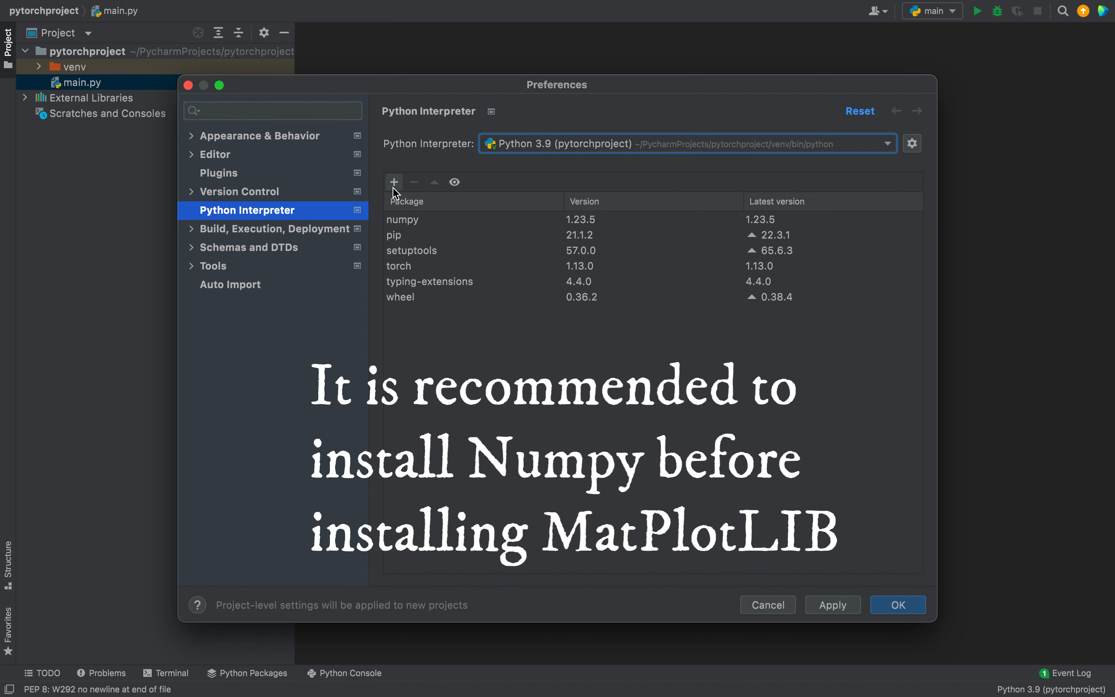
# Search the available packages for matplotlib and start installing version 3.6.2.
pyautogui.click(394, 182)
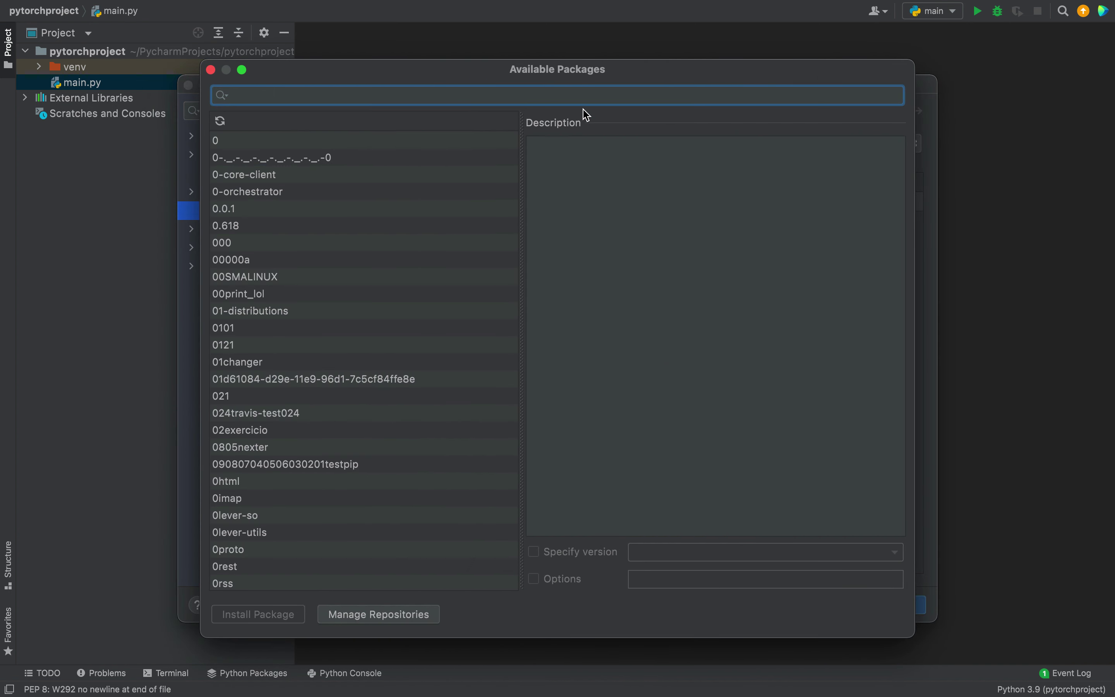
pyautogui.moveTo(369, 94)
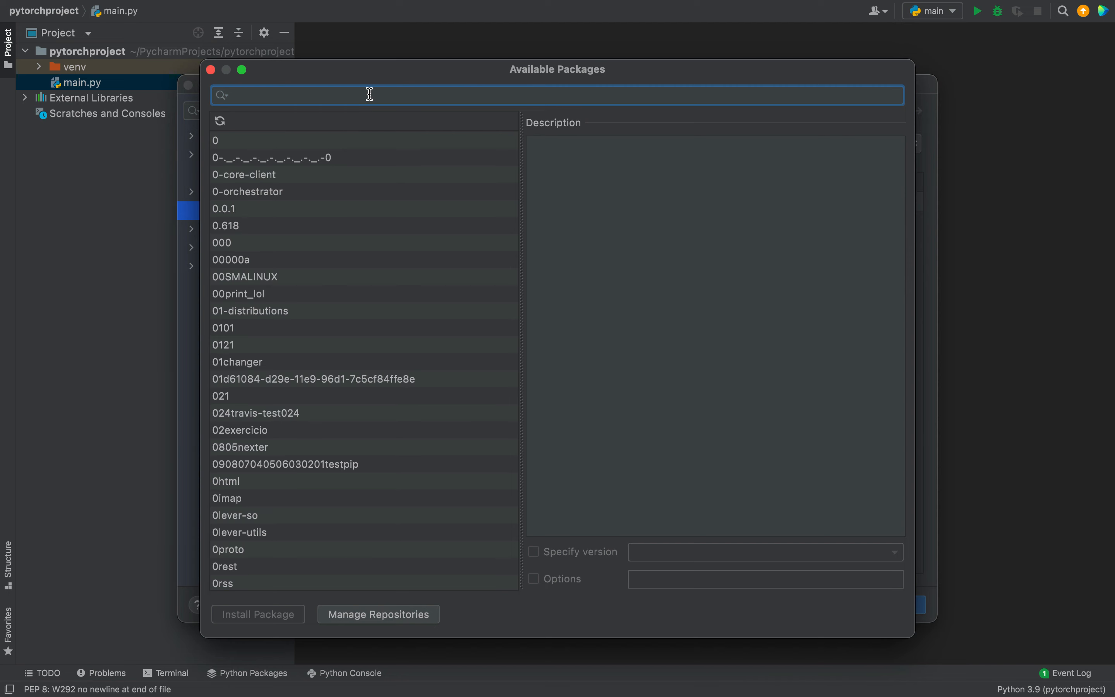
pyautogui.write('mat')
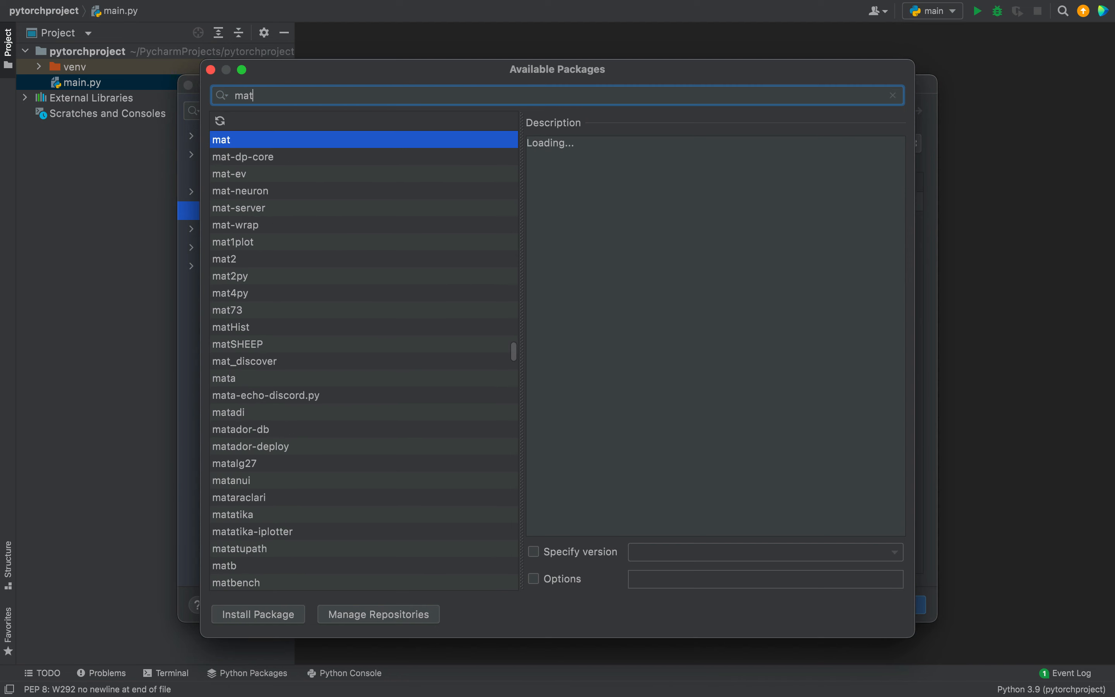
pyautogui.write('plotlib')
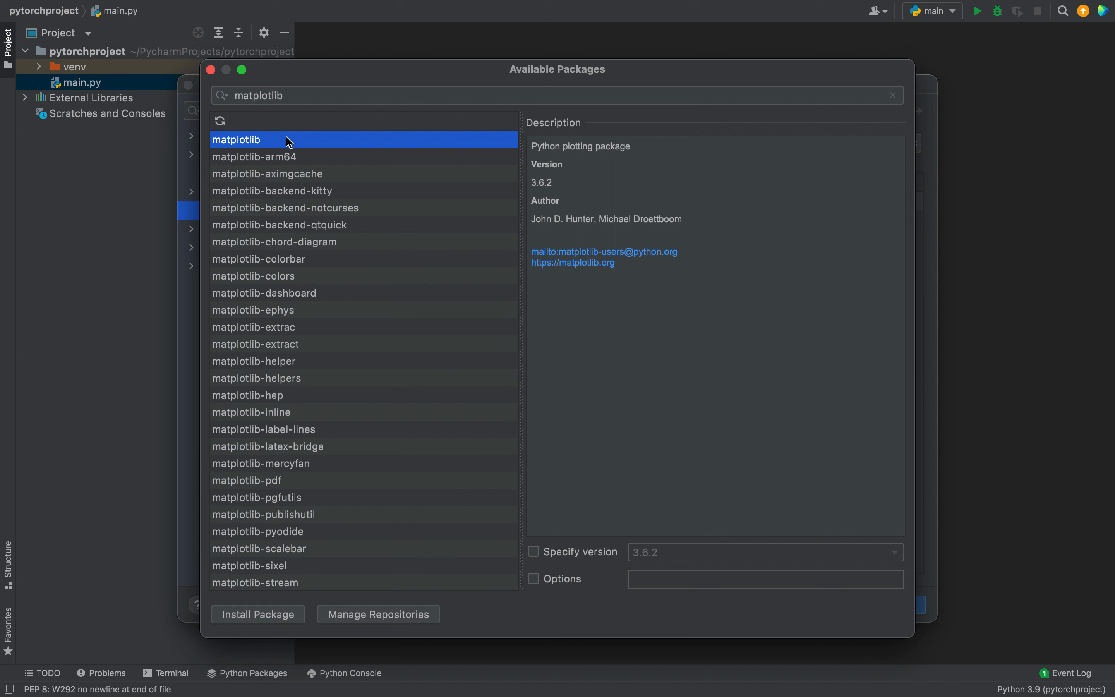
pyautogui.moveTo(300, 434)
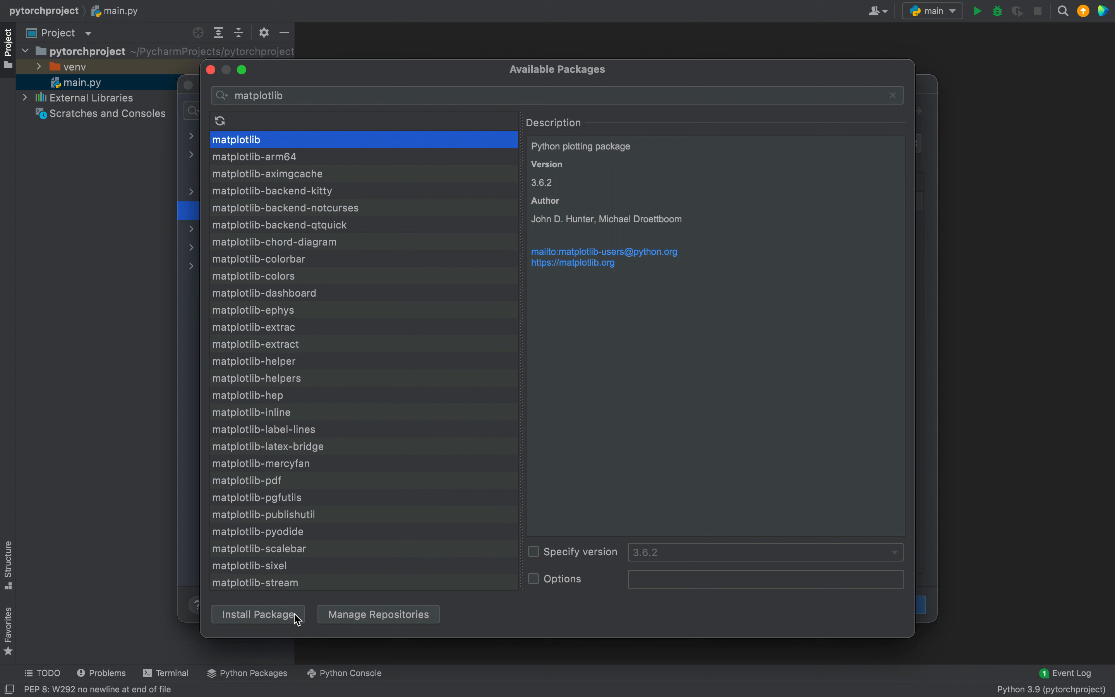
pyautogui.click(258, 613)
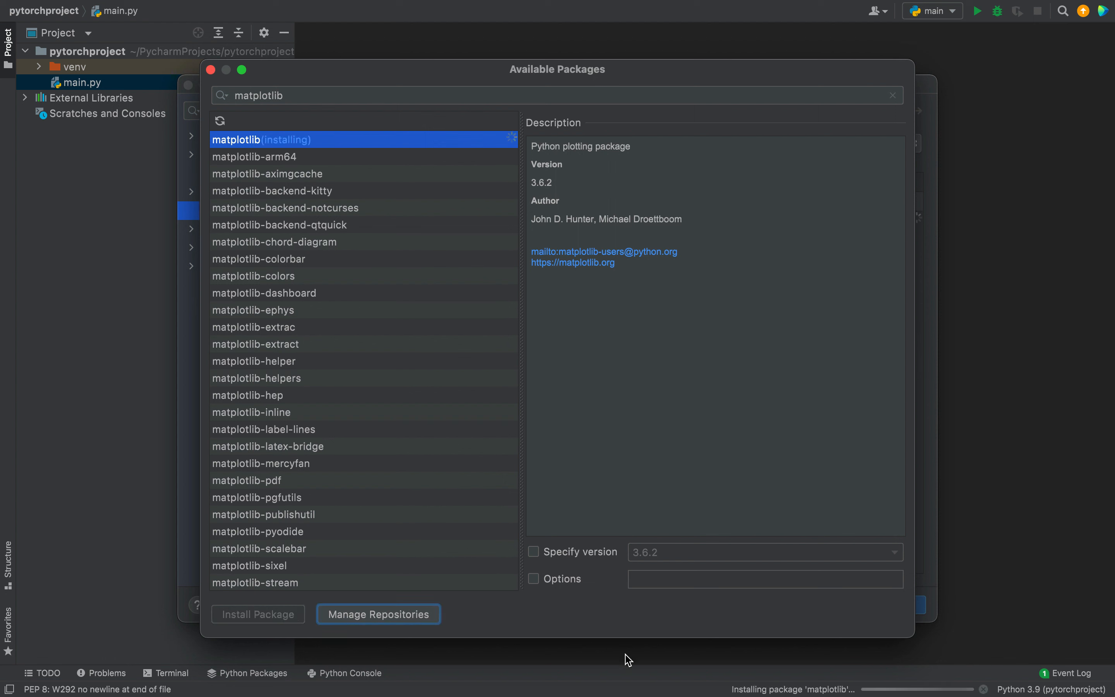
pyautogui.moveTo(707, 691)
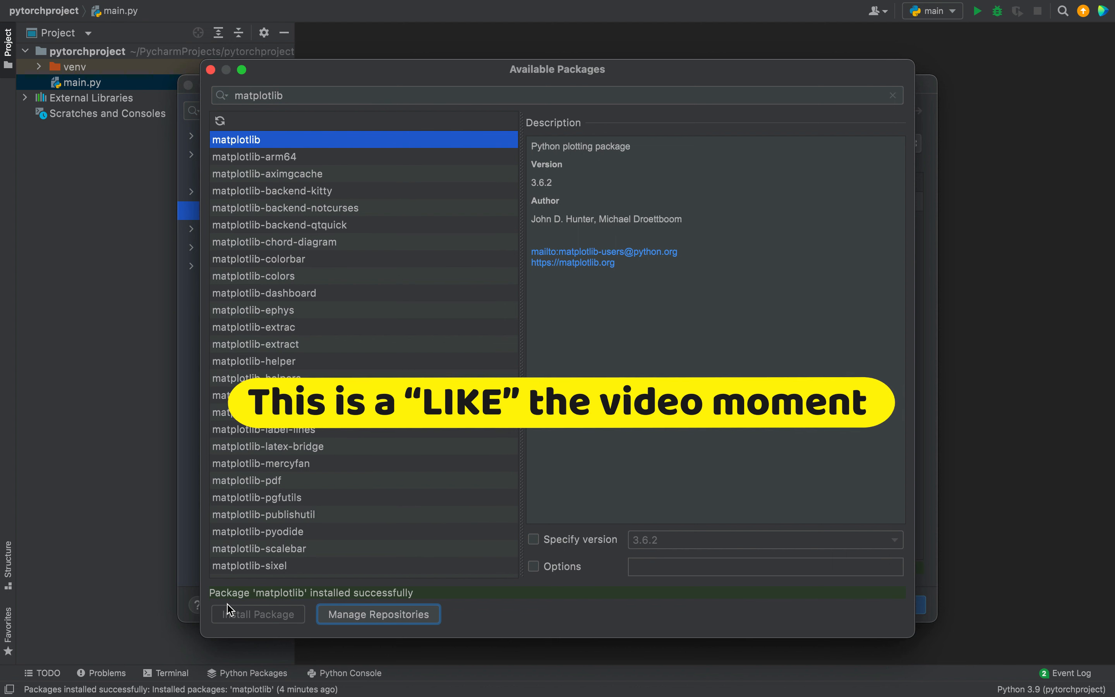
pyautogui.moveTo(254, 610)
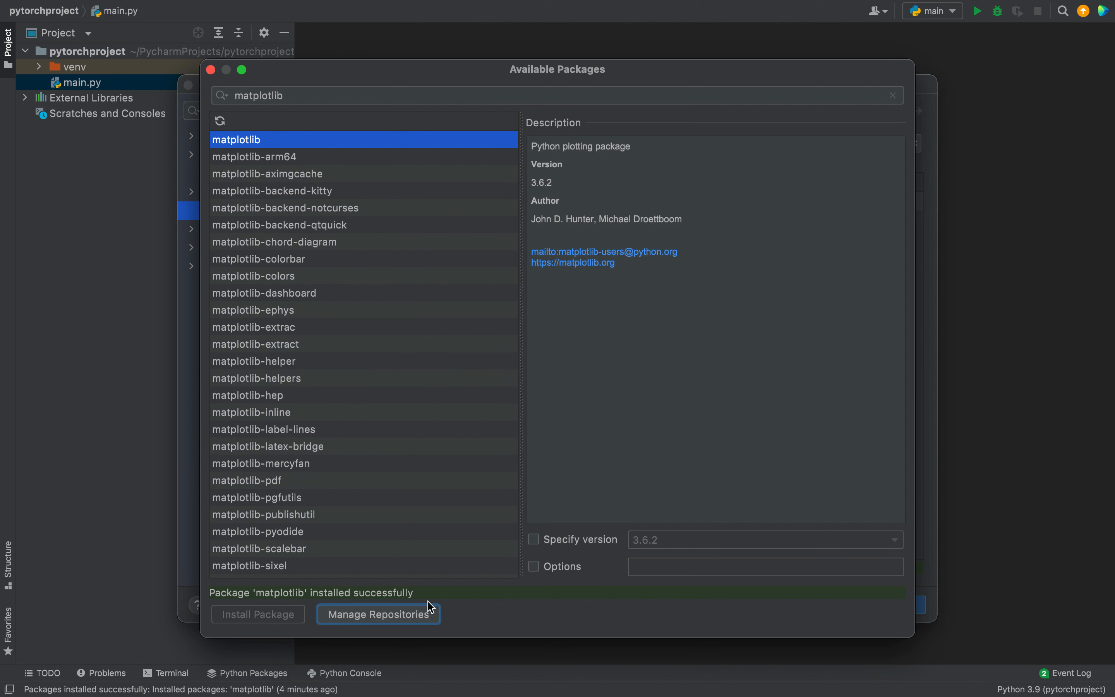
pyautogui.moveTo(467, 605)
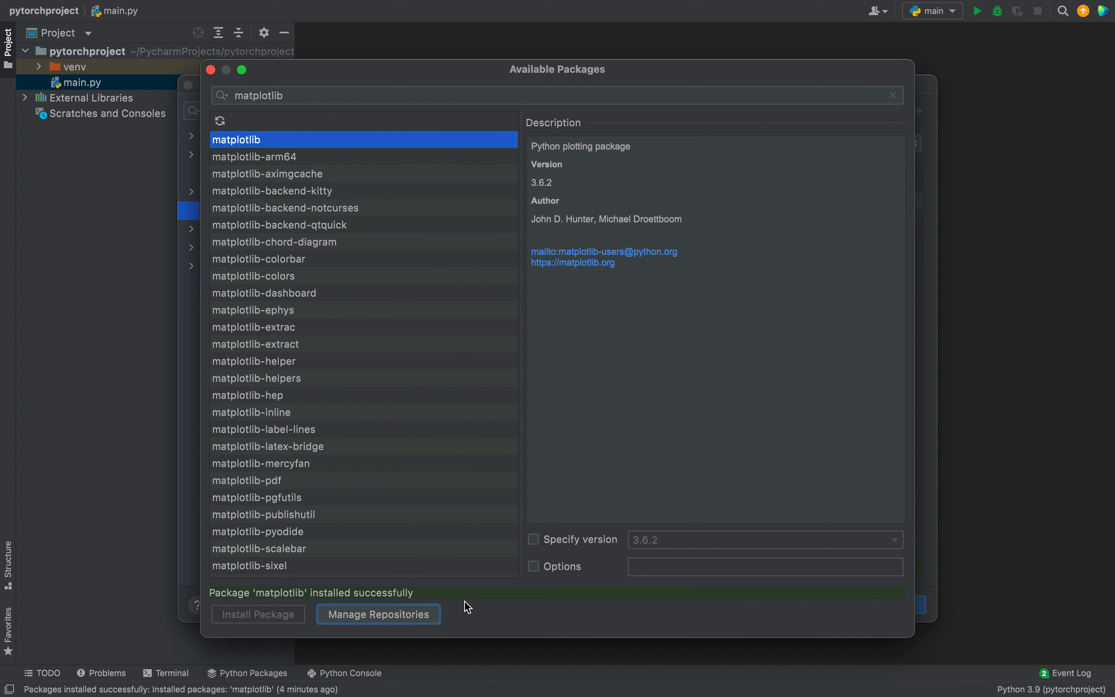
pyautogui.moveTo(322, 259)
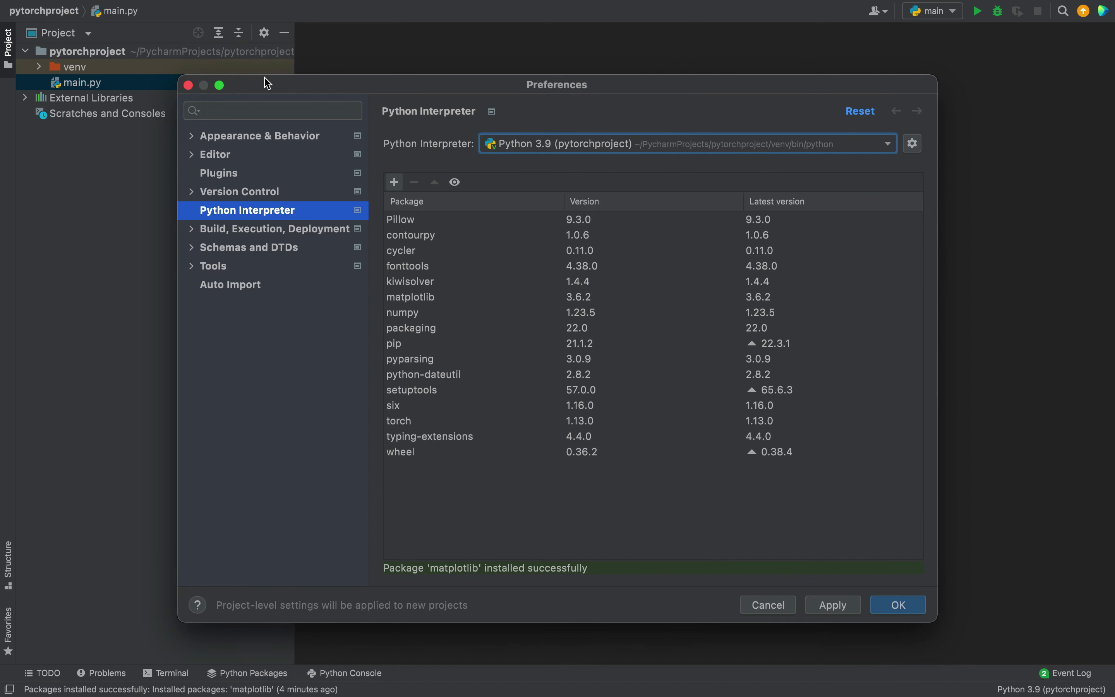
pyautogui.moveTo(518, 261)
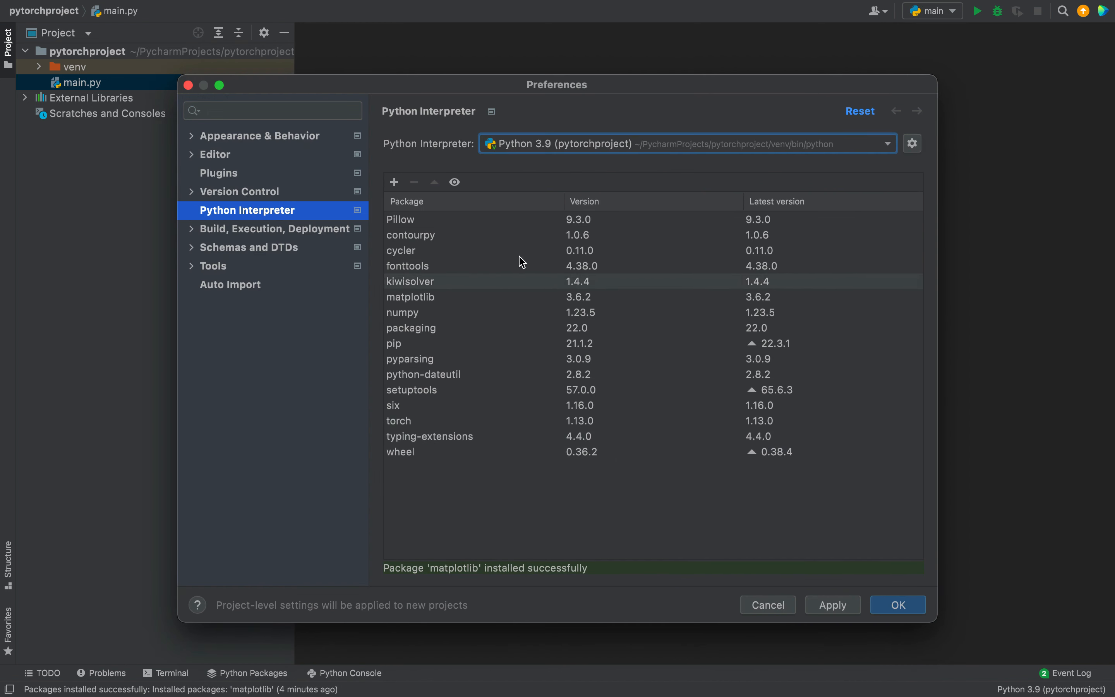
pyautogui.moveTo(446, 312)
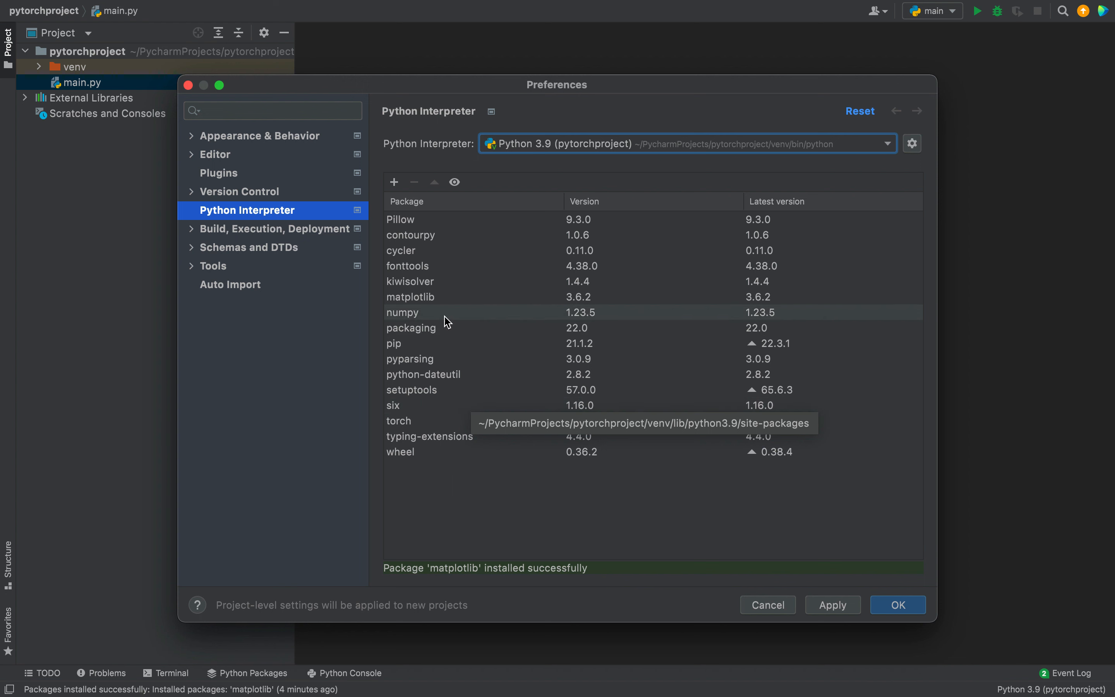
# Confirm matplotlib 3.6.2 in the package list, then apply and accept the settings.
pyautogui.click(410, 296)
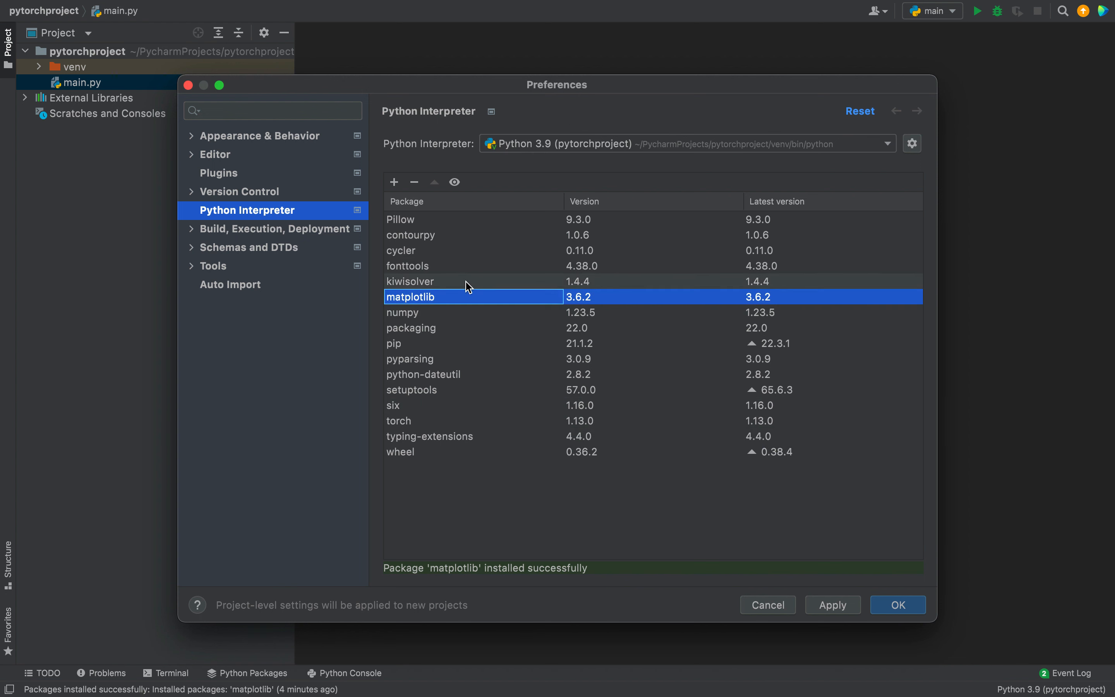
pyautogui.moveTo(431, 327)
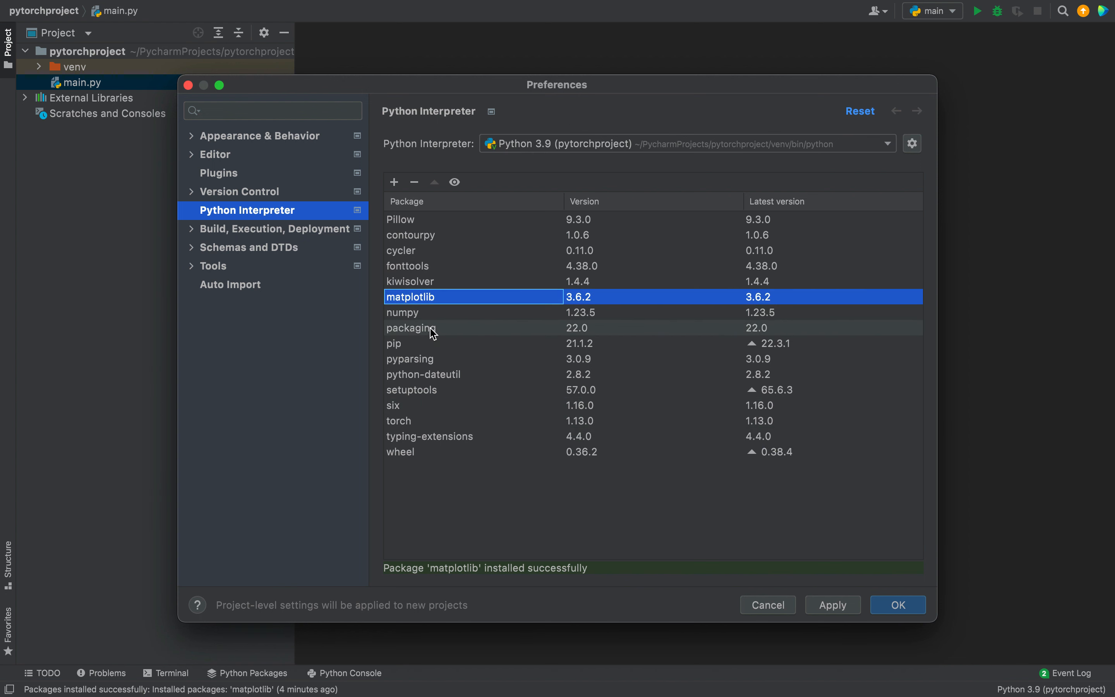
pyautogui.click(897, 604)
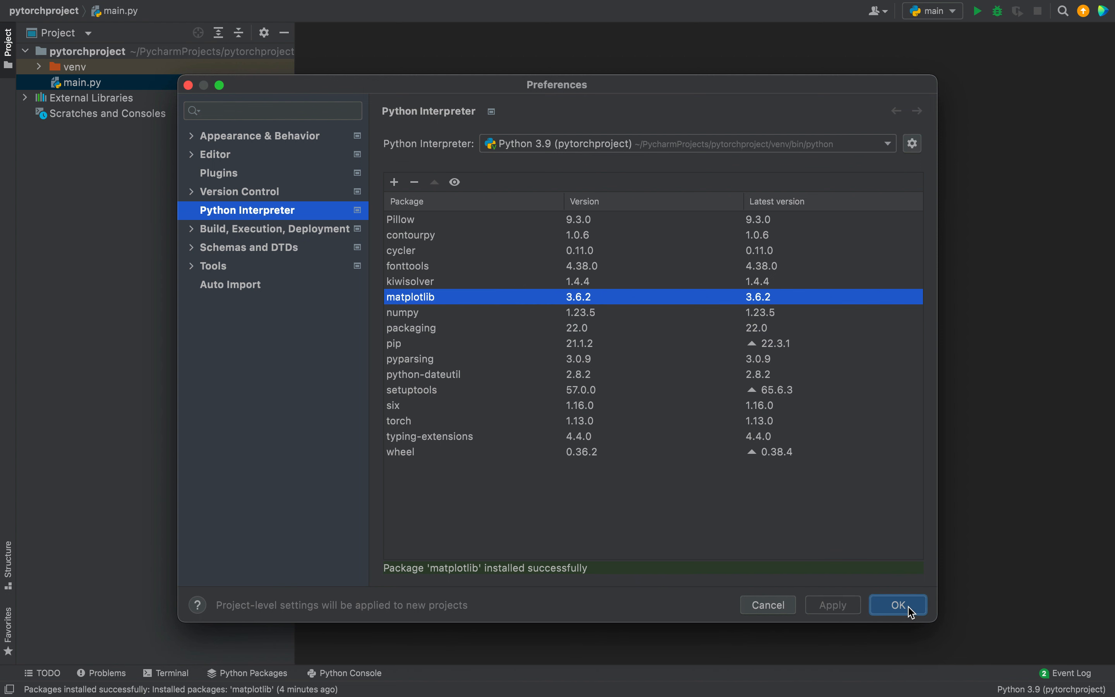
pyautogui.click(898, 605)
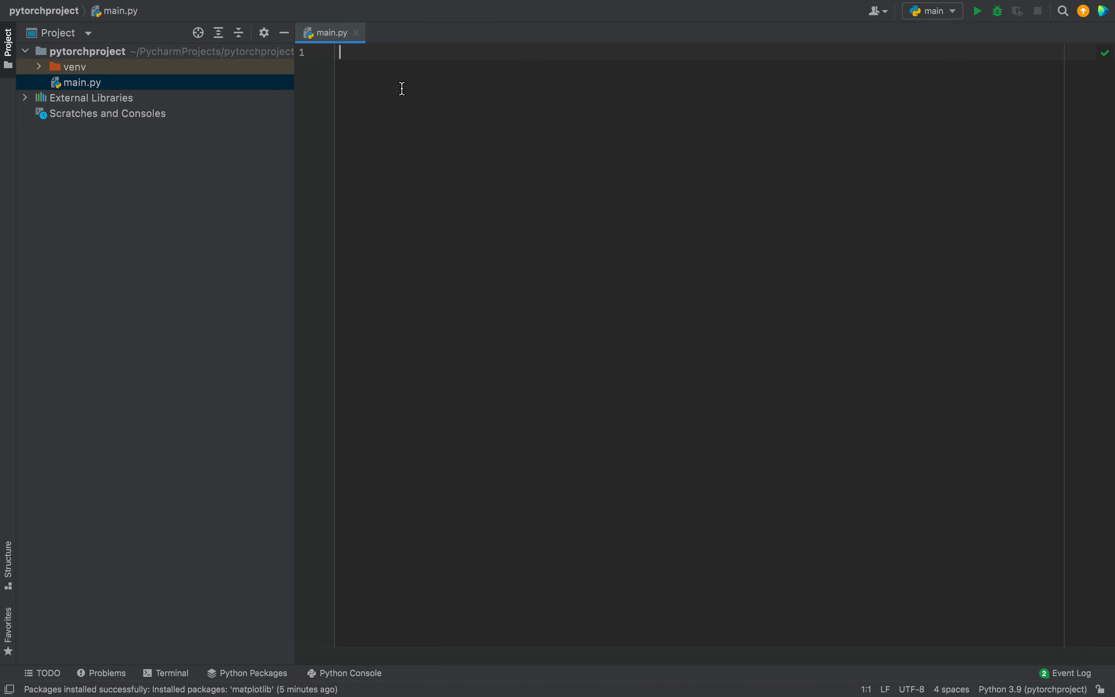
pyautogui.moveTo(373, 49)
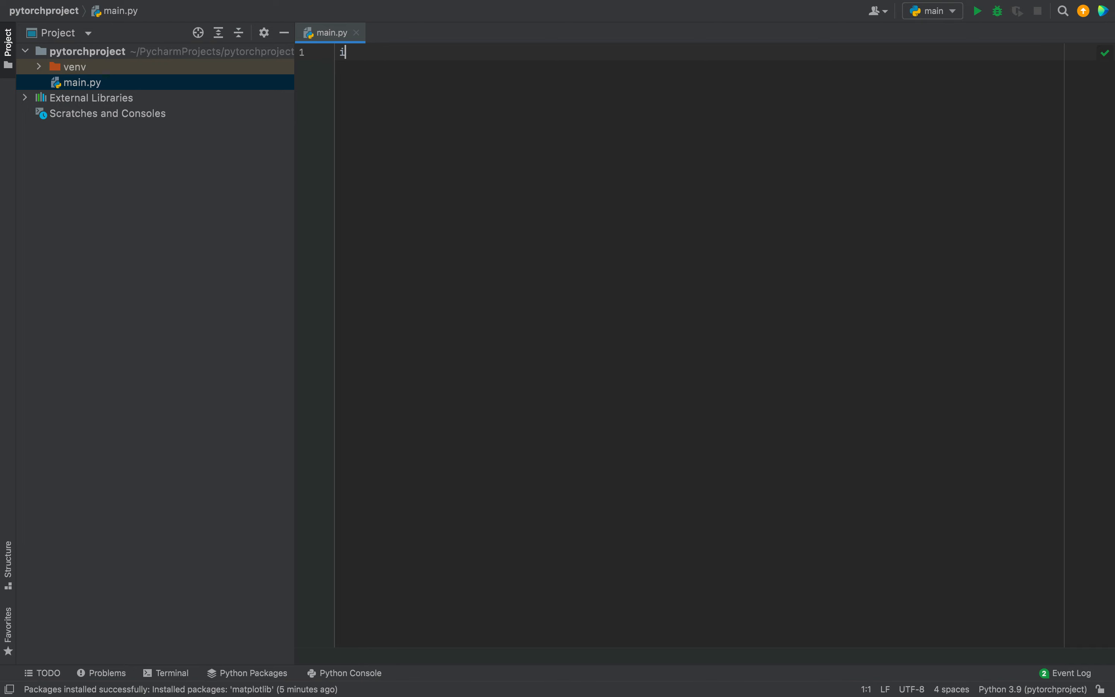
# Write 'import matplotlib' and 'print(matplotlib.__version__)' in main.py.
pyautogui.write('mport matpl')
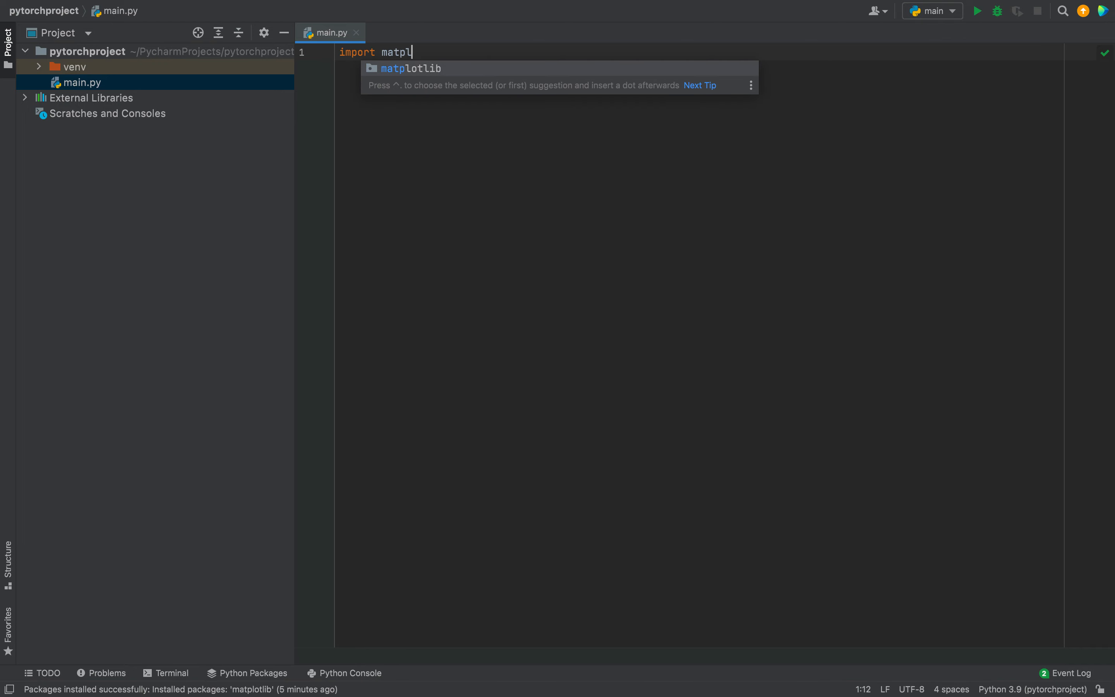
pyautogui.press('enter')
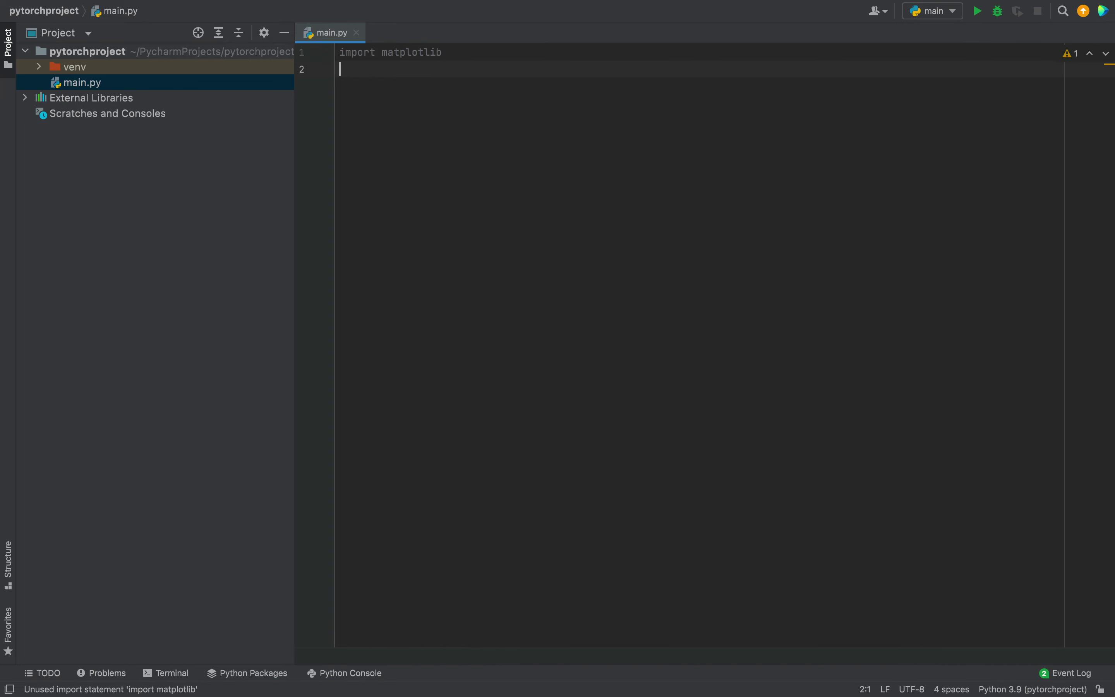
pyautogui.write('print(')
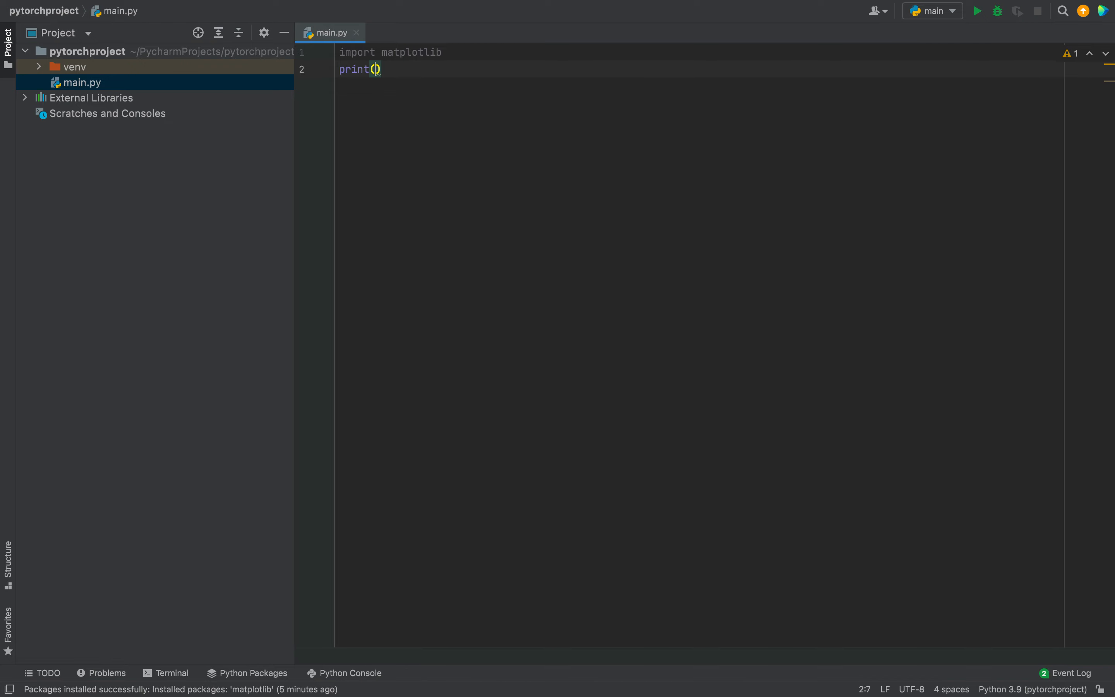
pyautogui.write('matplotlib.__version__')
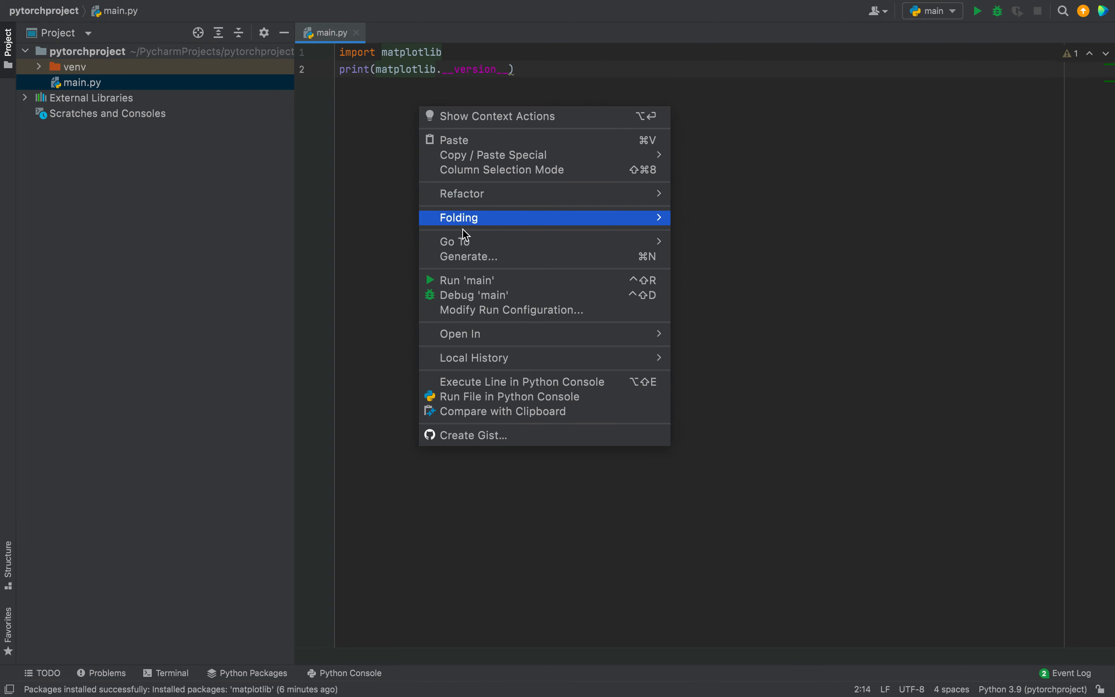
# Run 'main' so the Run panel prints matplotlib version 3.6.2.
pyautogui.click(468, 280)
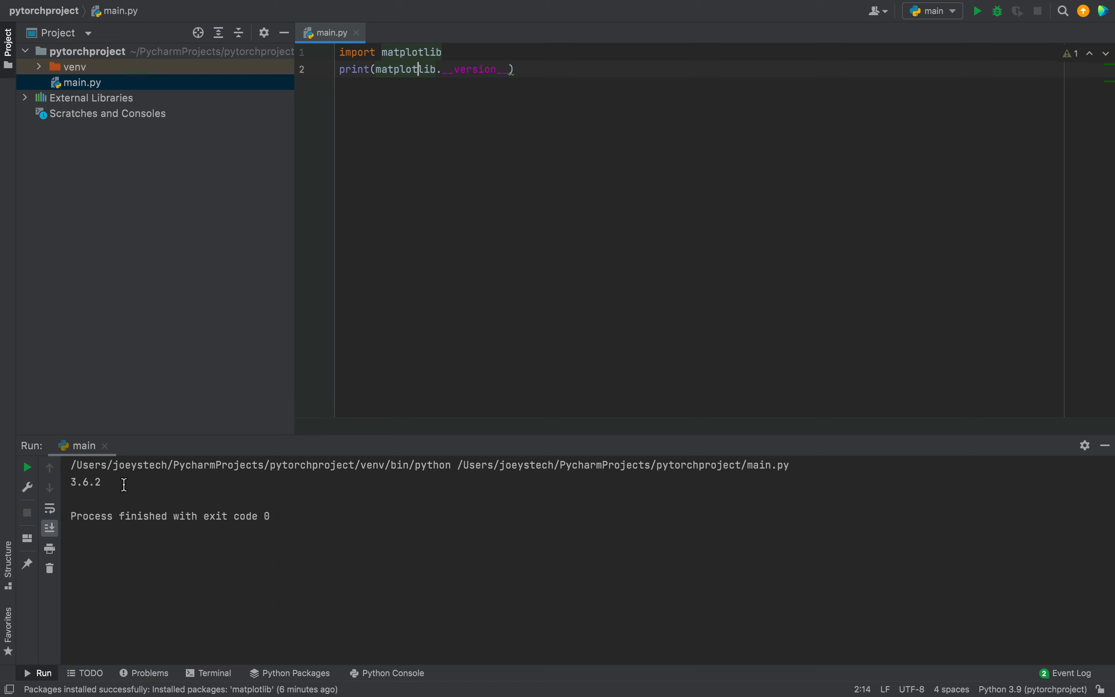
pyautogui.moveTo(81, 445)
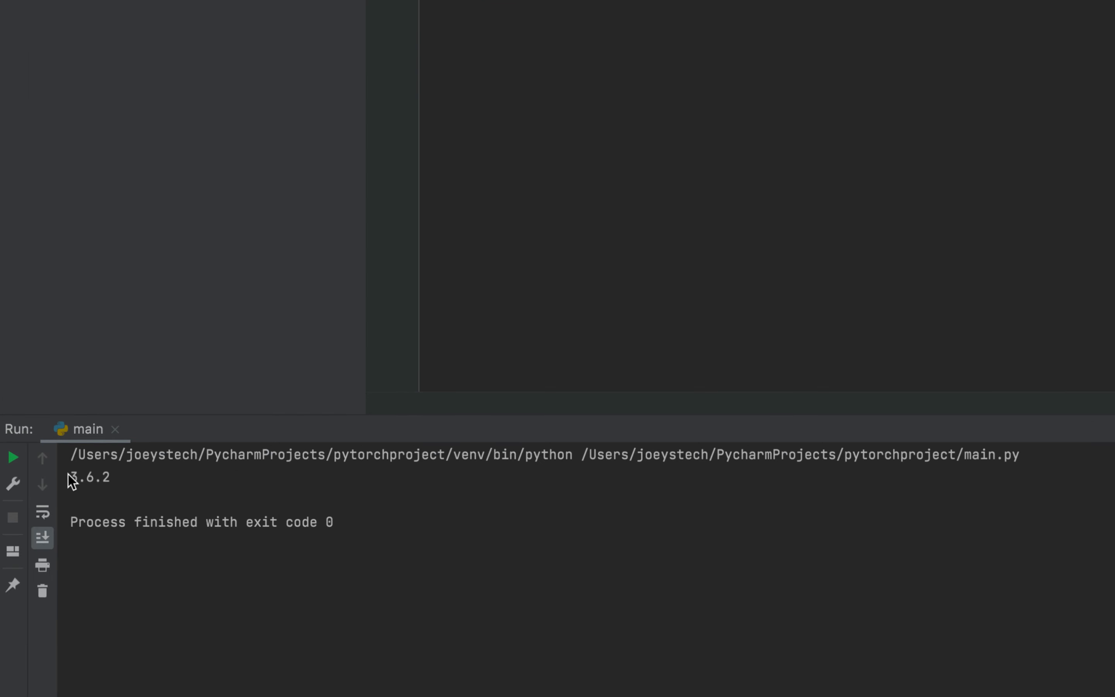
pyautogui.moveTo(84, 492)
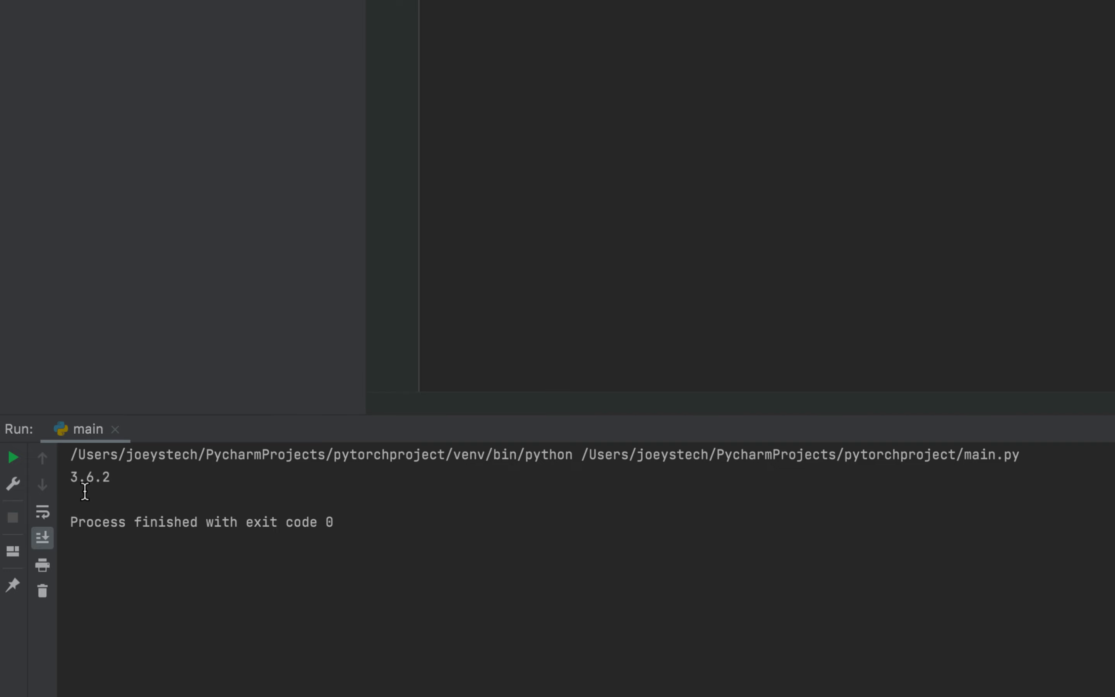
pyautogui.moveTo(198, 496)
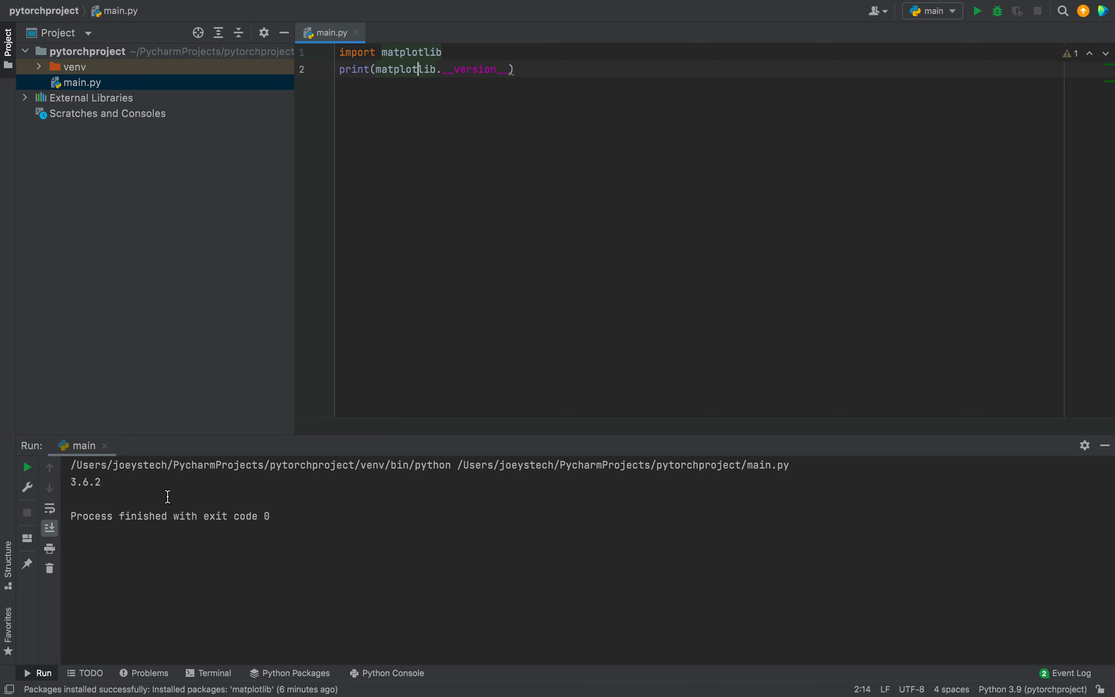
pyautogui.moveTo(153, 190)
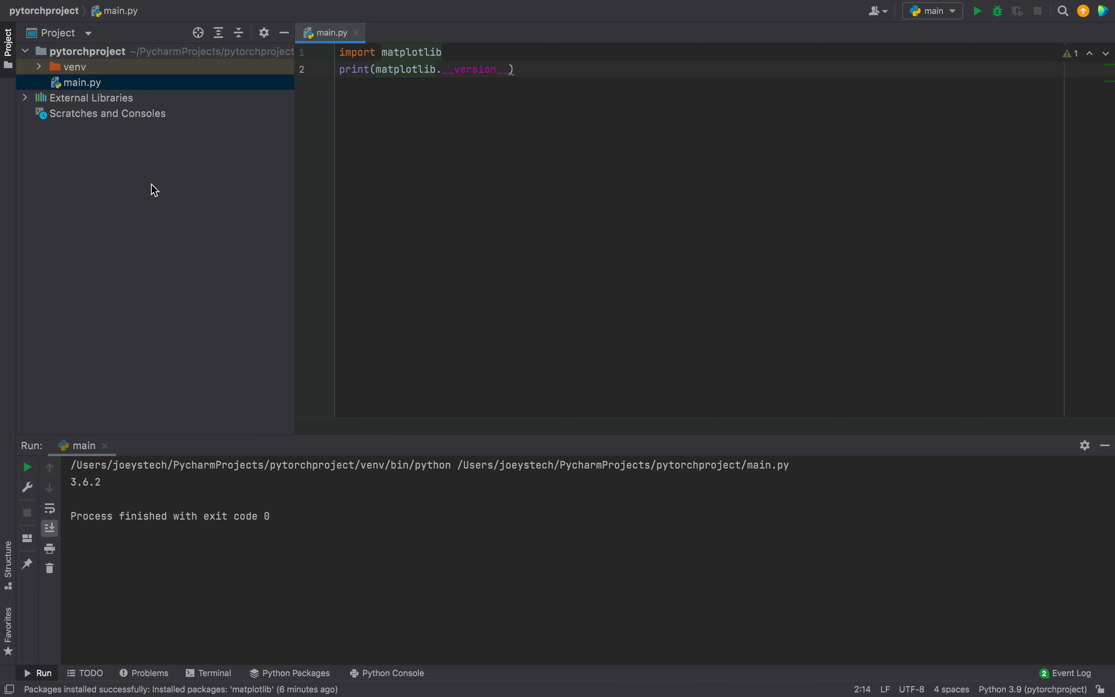